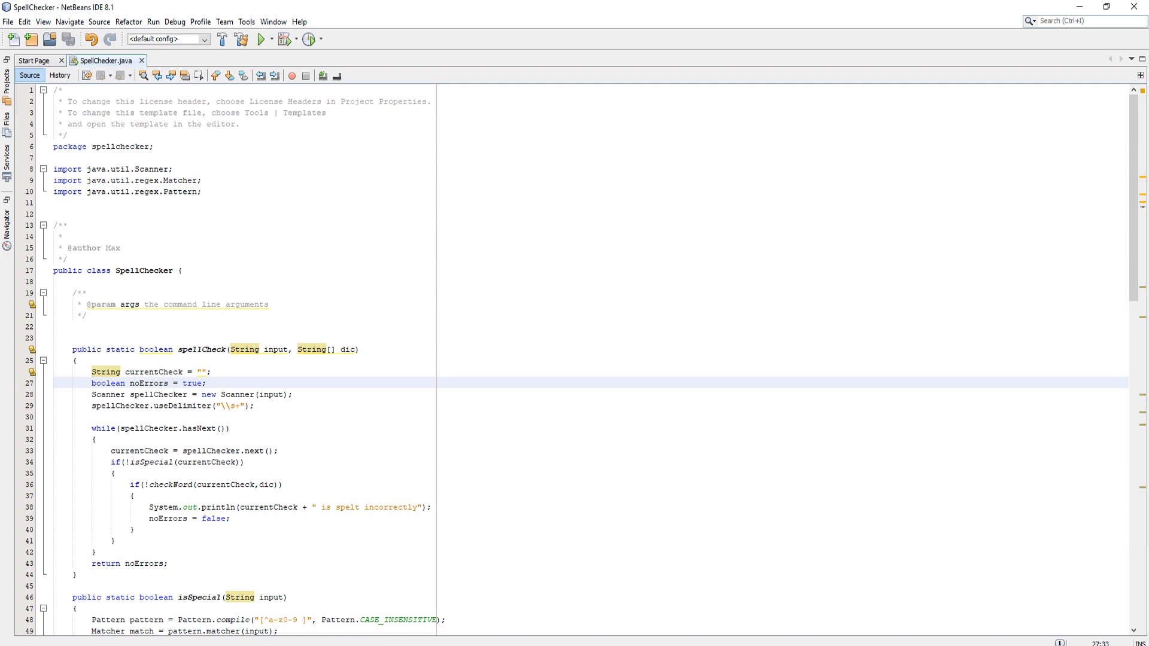
- Position the cursor below checkWord to begin the grammerCheck method
left_click(208, 383)
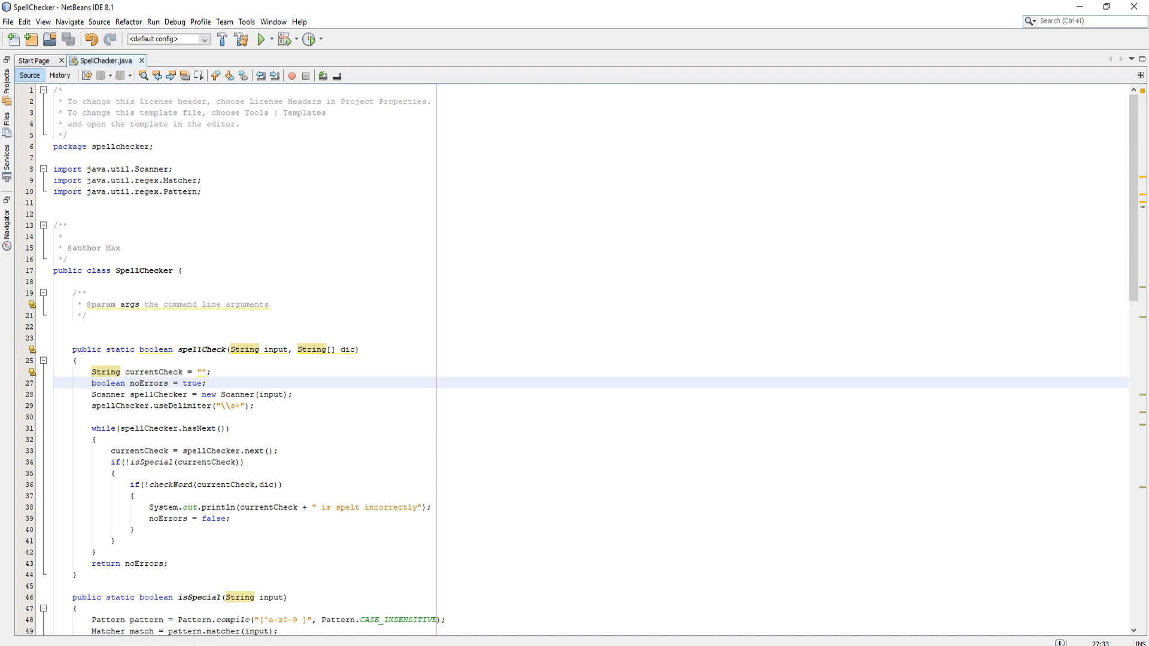
left_click(207, 383)
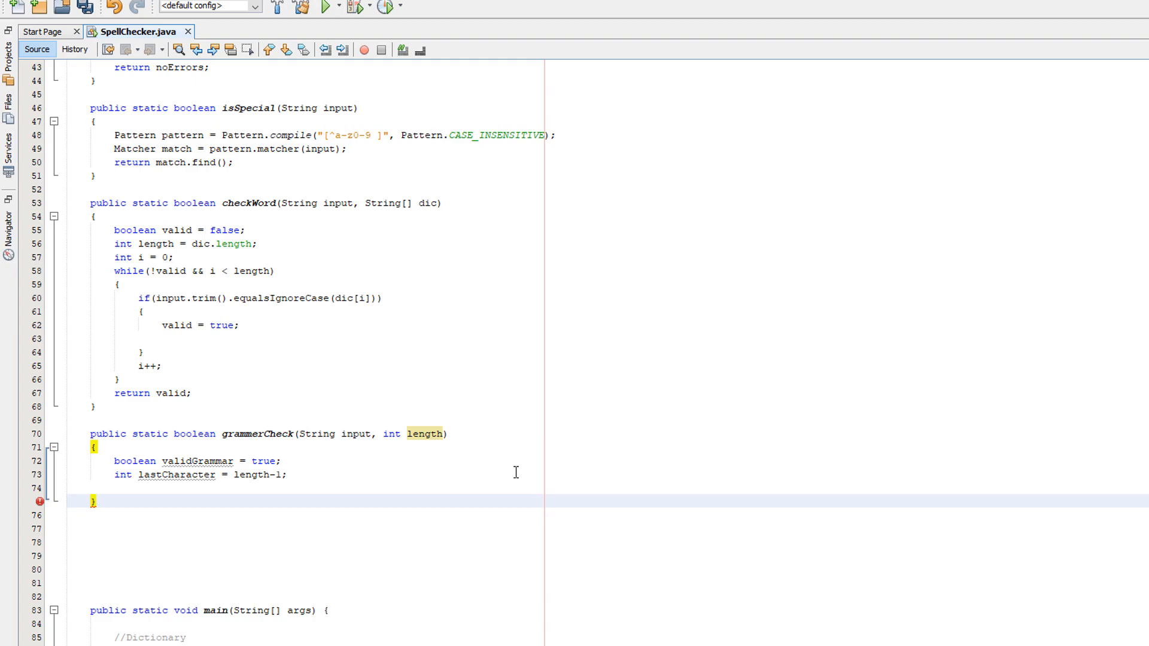
- Add if(input.charAt(lastCharacter) != '.') setting validGrammar false and begin a System.out.println line
type("if(input.charAt(lastCharacter)!")
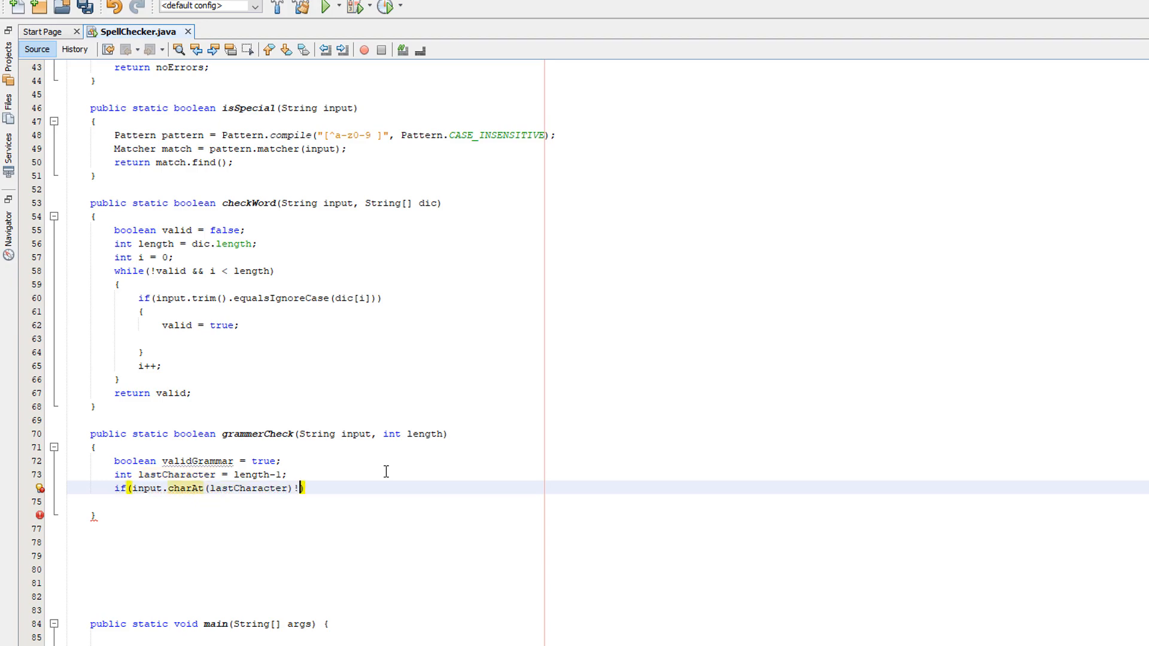
type("= '.')")
type("validGrammar = false;")
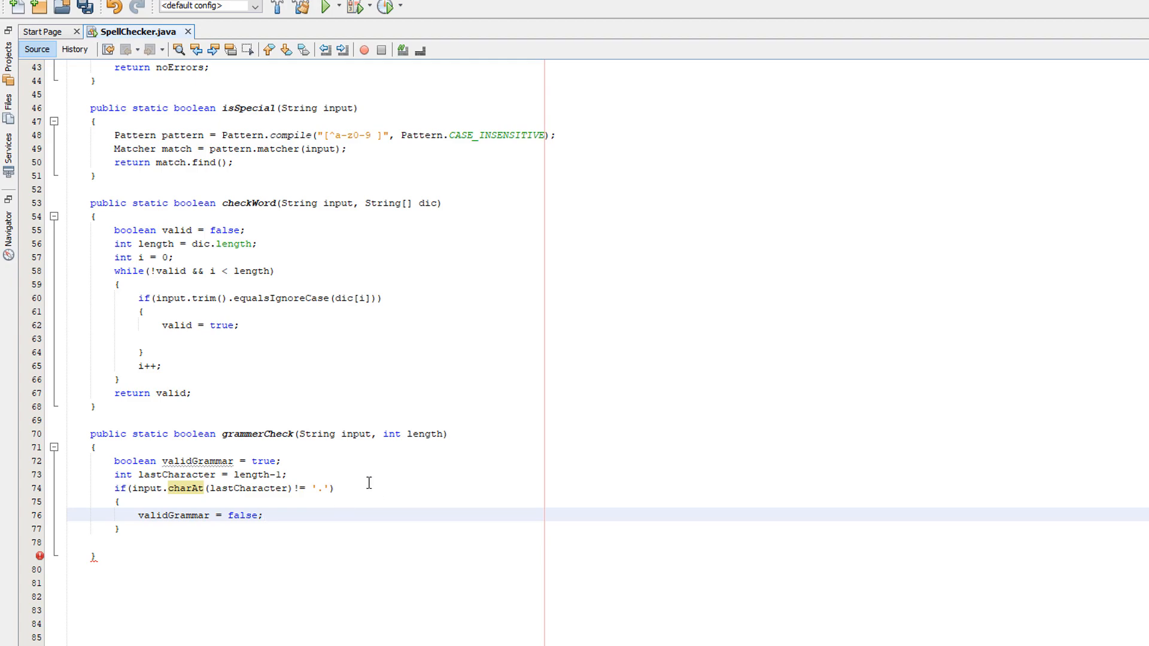
type("System.out.println")
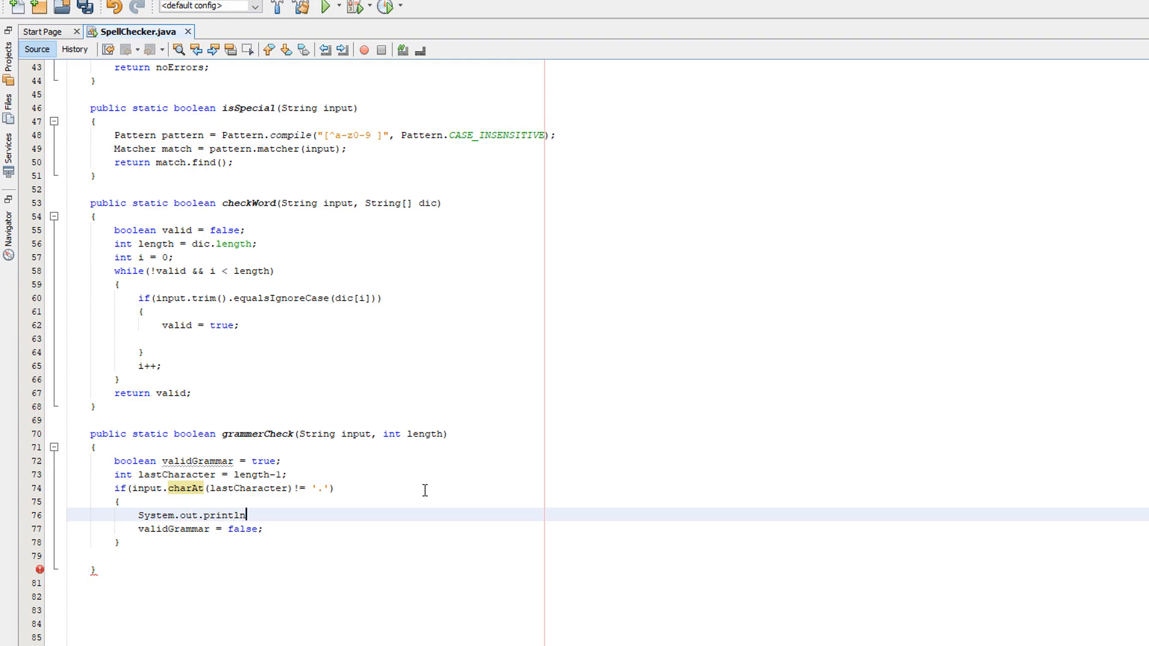
- Print "Missing fullstop at the end of the sentence" inside the if block
type("(\"Missi\")")
left_click(314, 555)
type("if(!")
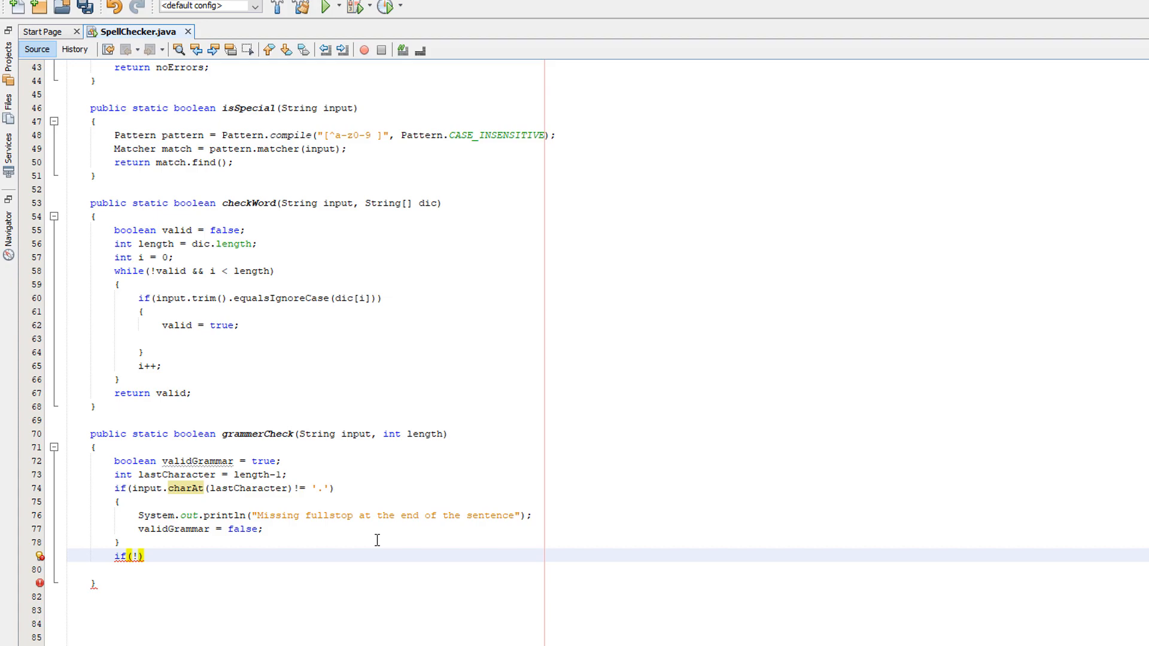
- Add a Character-based check flagging a first character that is not uppercase or a number
type("Character.isUpperCase(input.charAt(0")
type("System.out.println(\"Must start with an uppercase character or number\");")
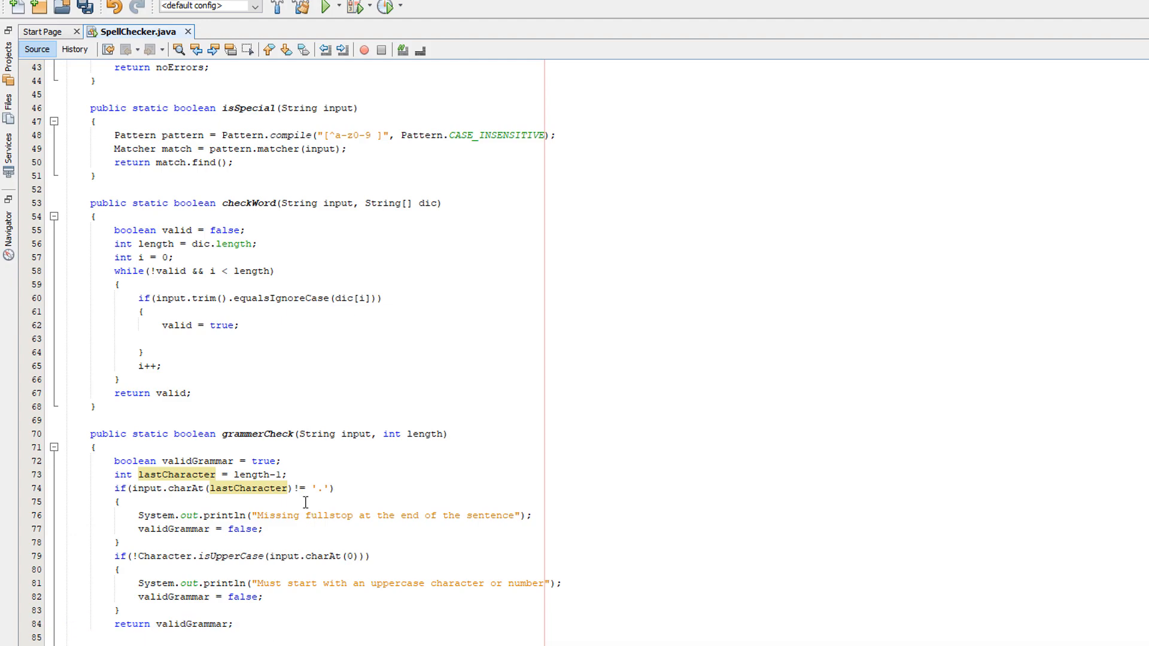
left_click(162, 338)
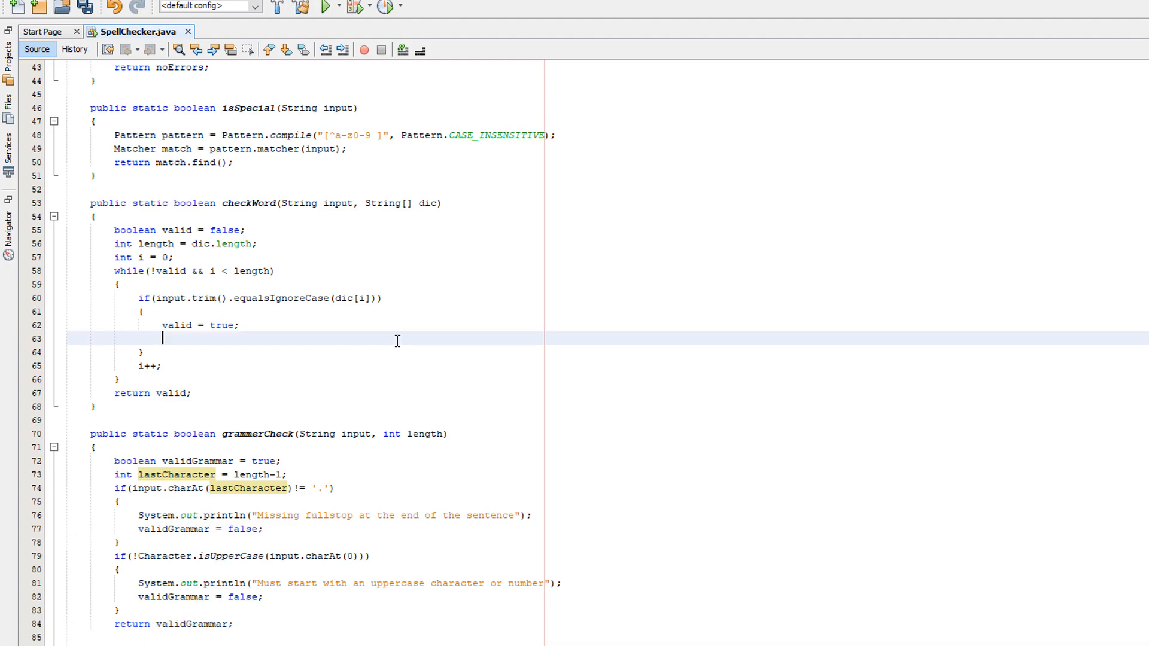
- Guard spellCheck with if(!grammarCheck(input, input.length())) before the while loop
scroll("up", 3)
type("if(")
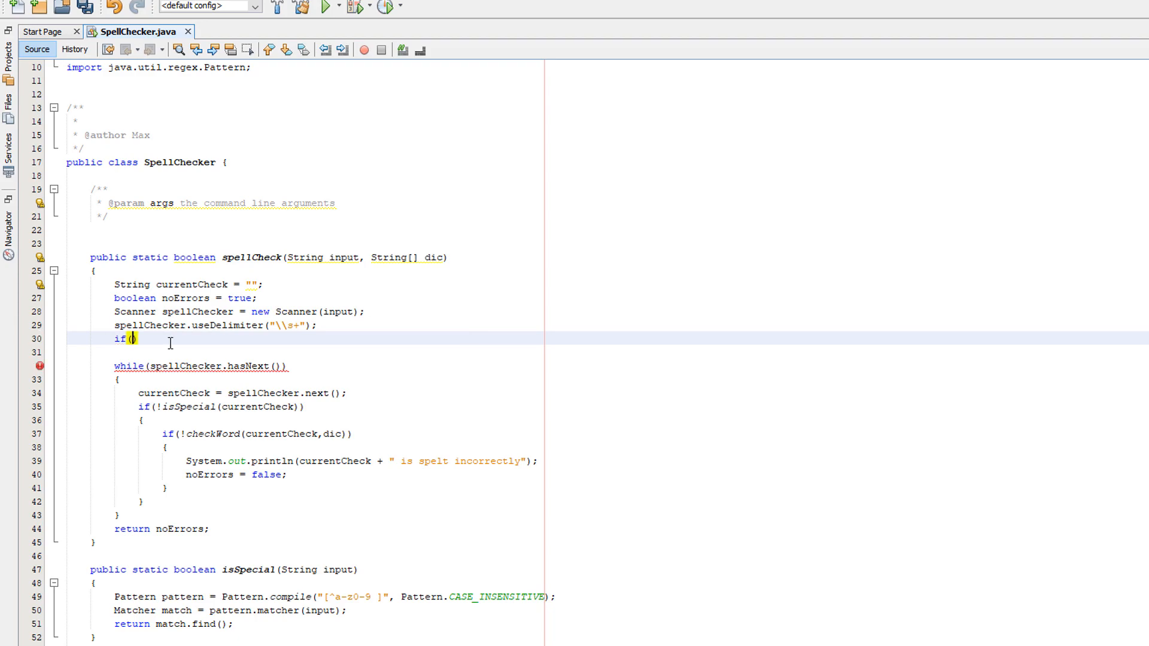
type("!grammarCheck(input,input")
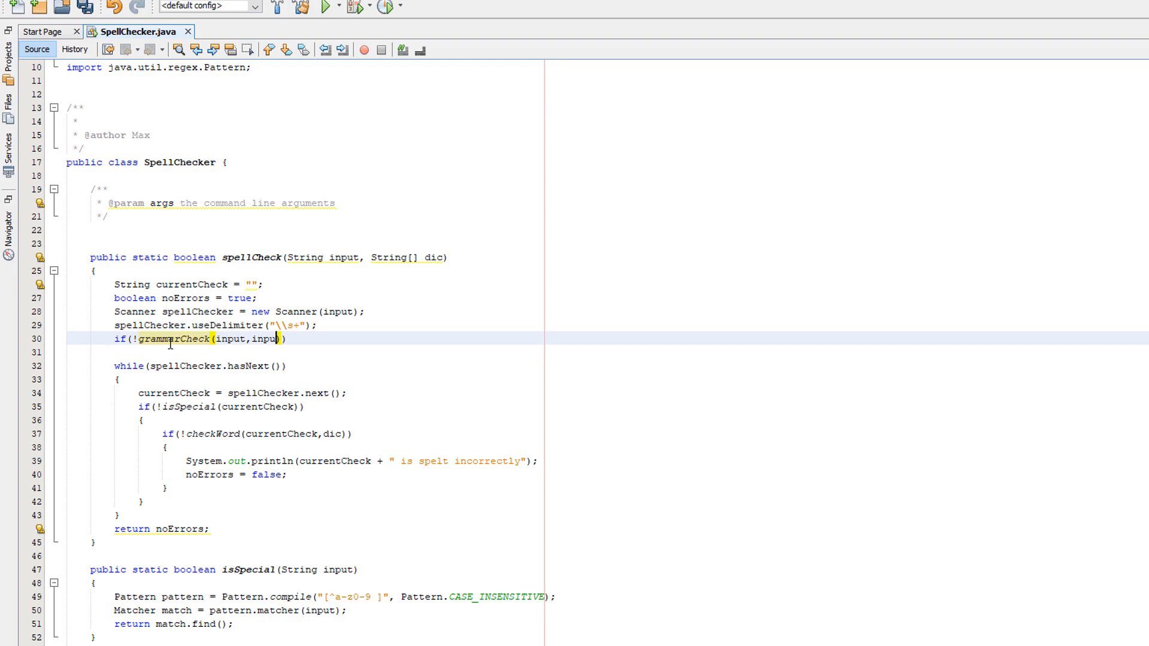
type(".length()")
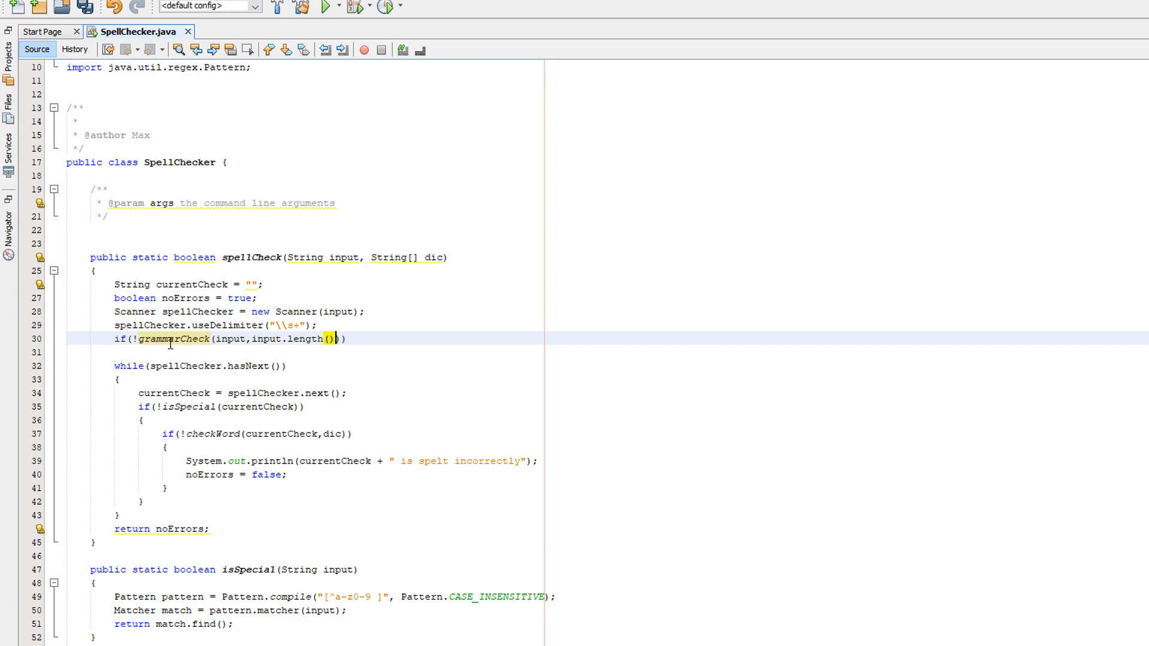
scroll("down", 3)
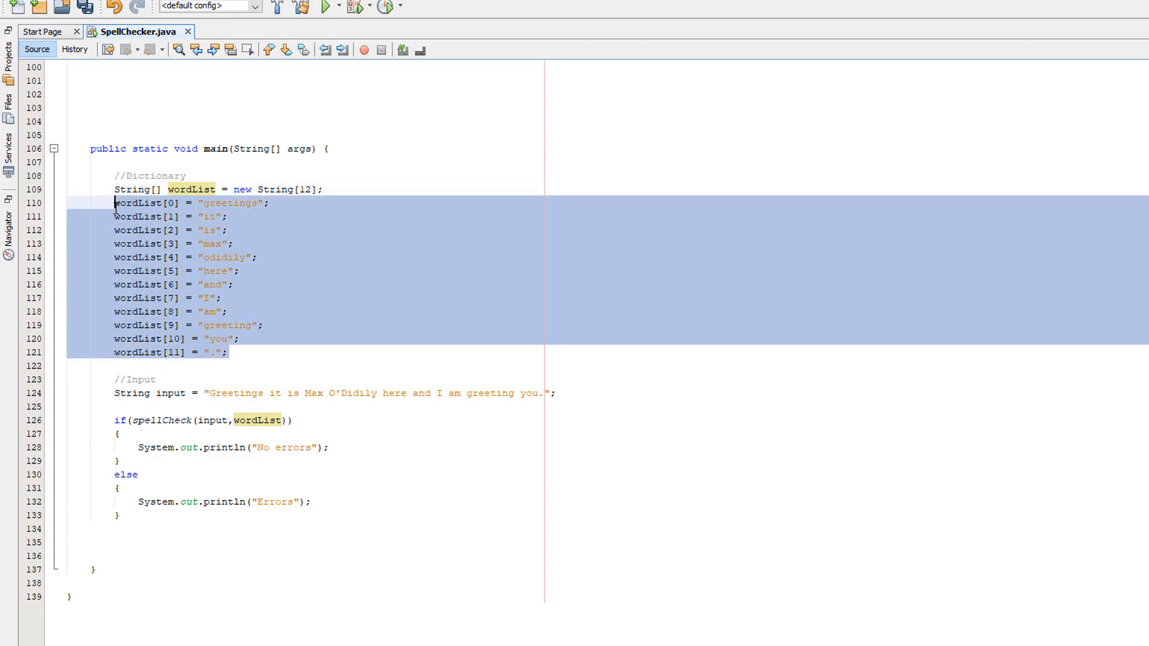
left_click(325, 8)
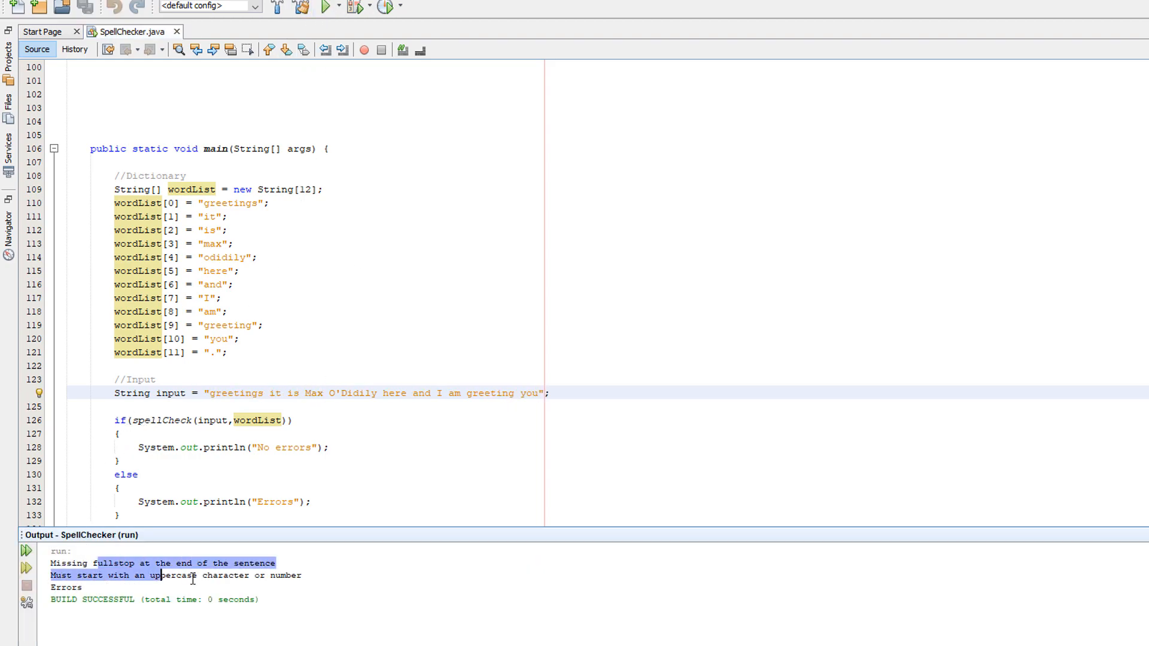